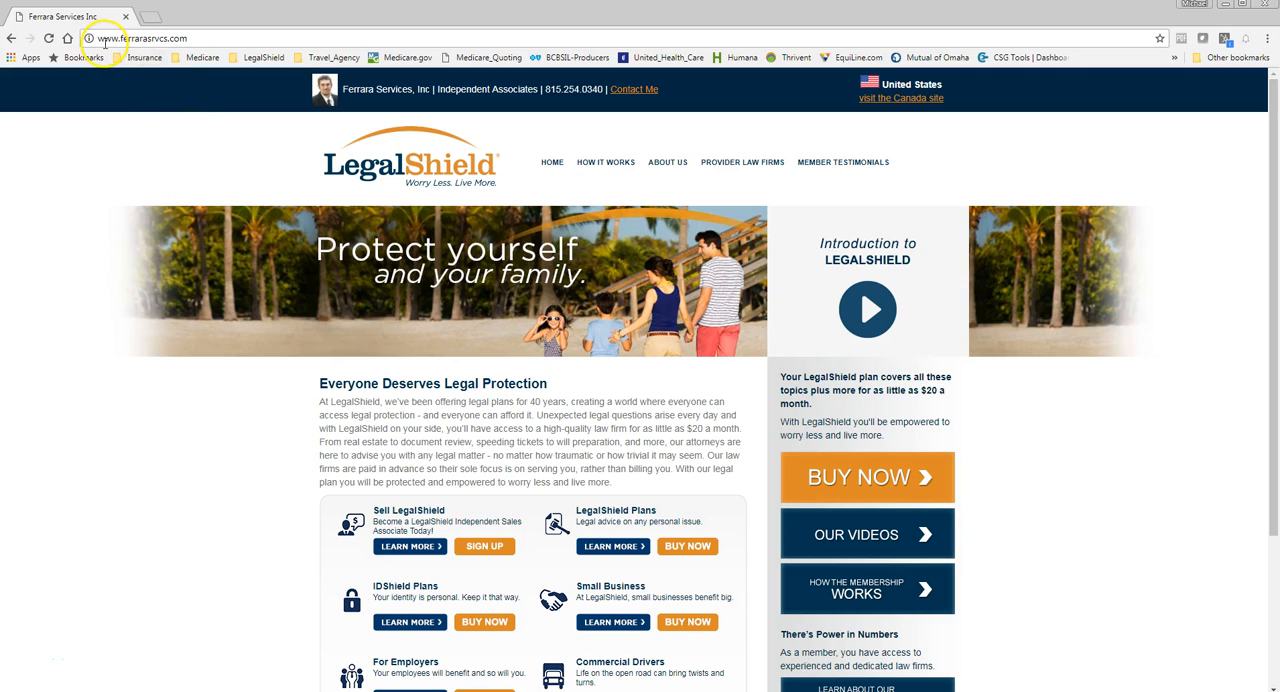
Start buying an IDShield plan and choose Illinois as the location
{"action": "left_click", "coordinate": [180, 38]}
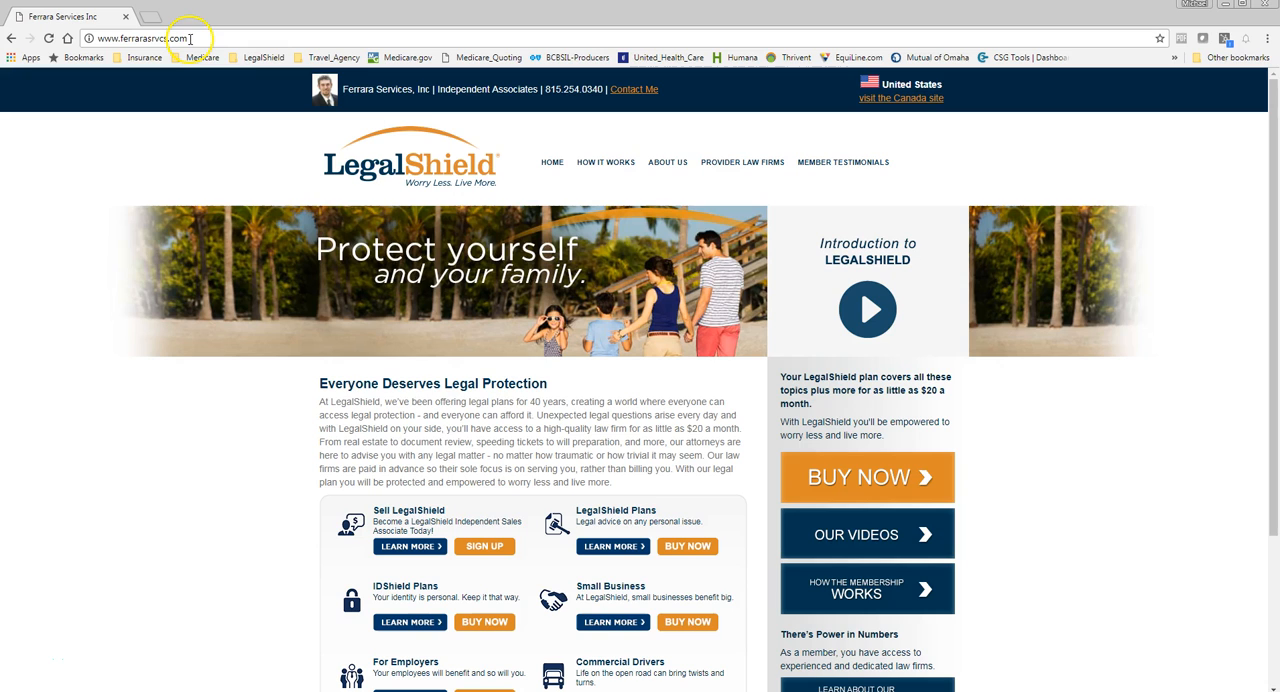
{"action": "mouse_move", "coordinate": [712, 200]}
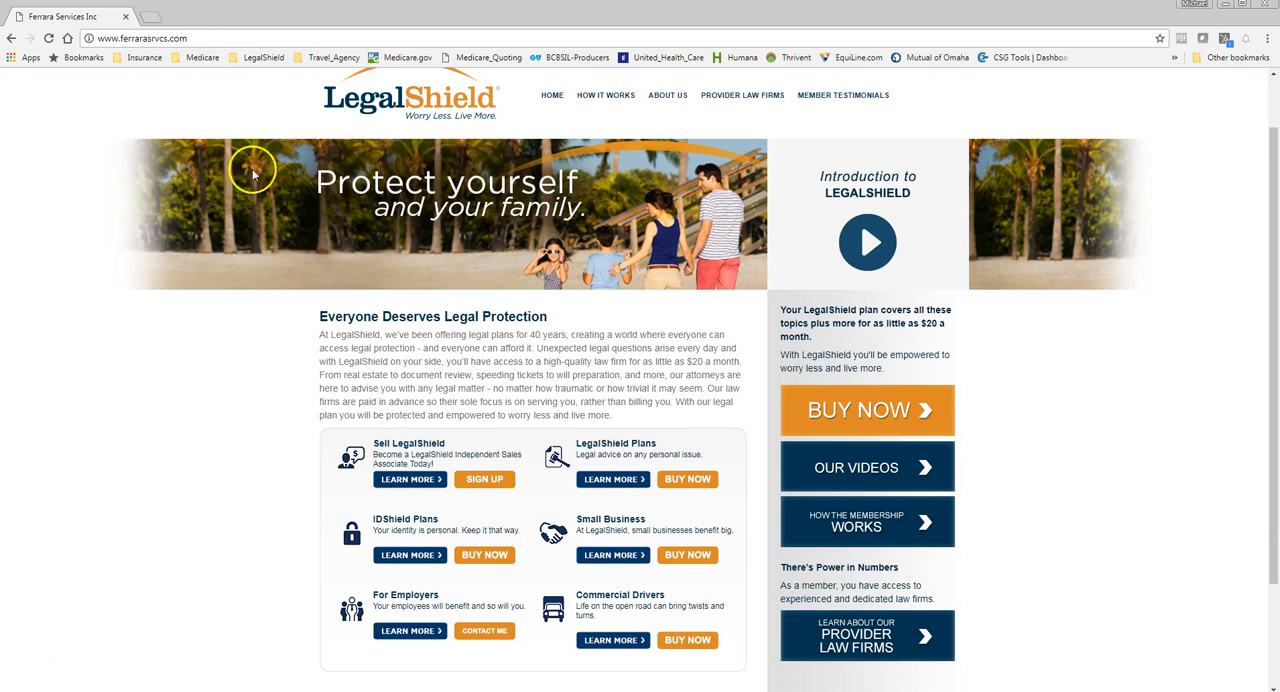
{"action": "mouse_move", "coordinate": [547, 512]}
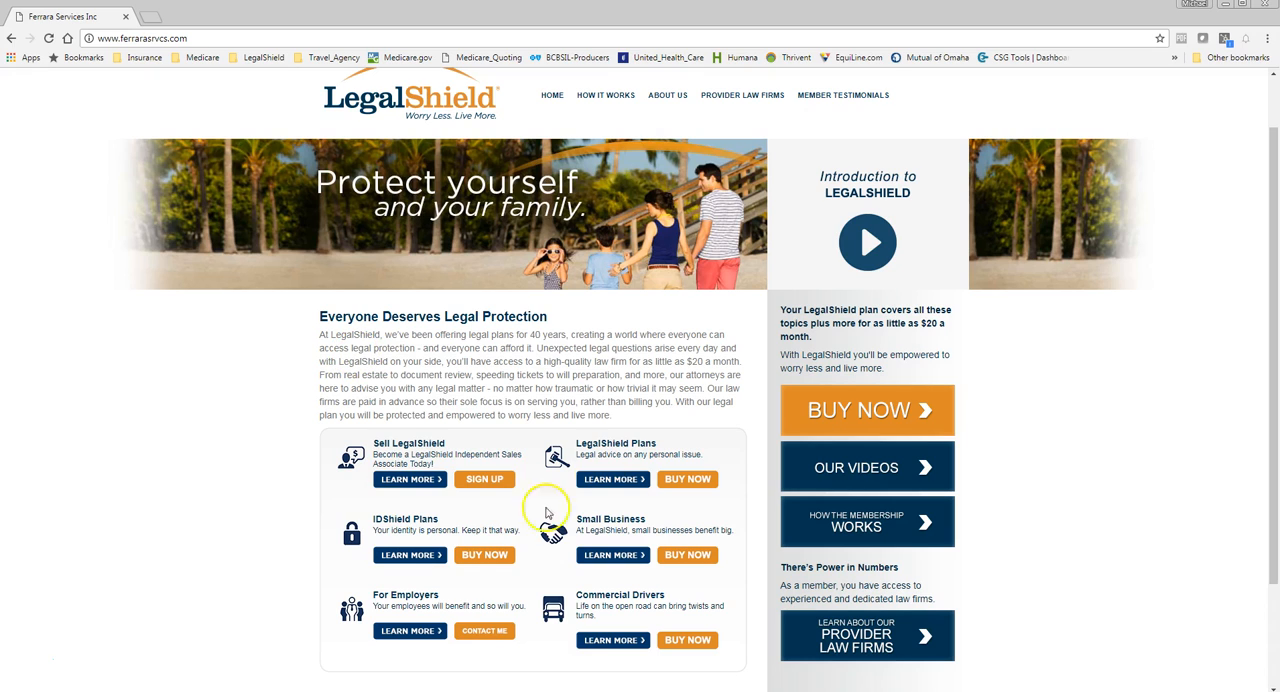
{"action": "mouse_move", "coordinate": [420, 518]}
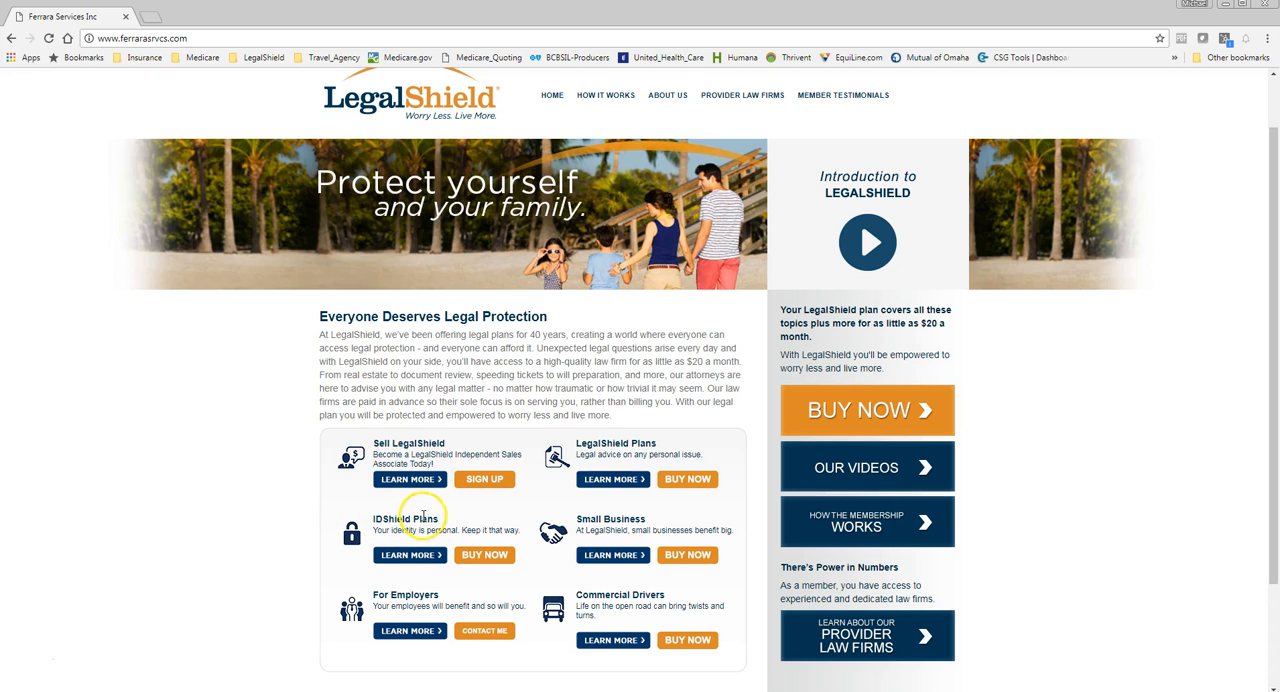
{"action": "mouse_move", "coordinate": [485, 555]}
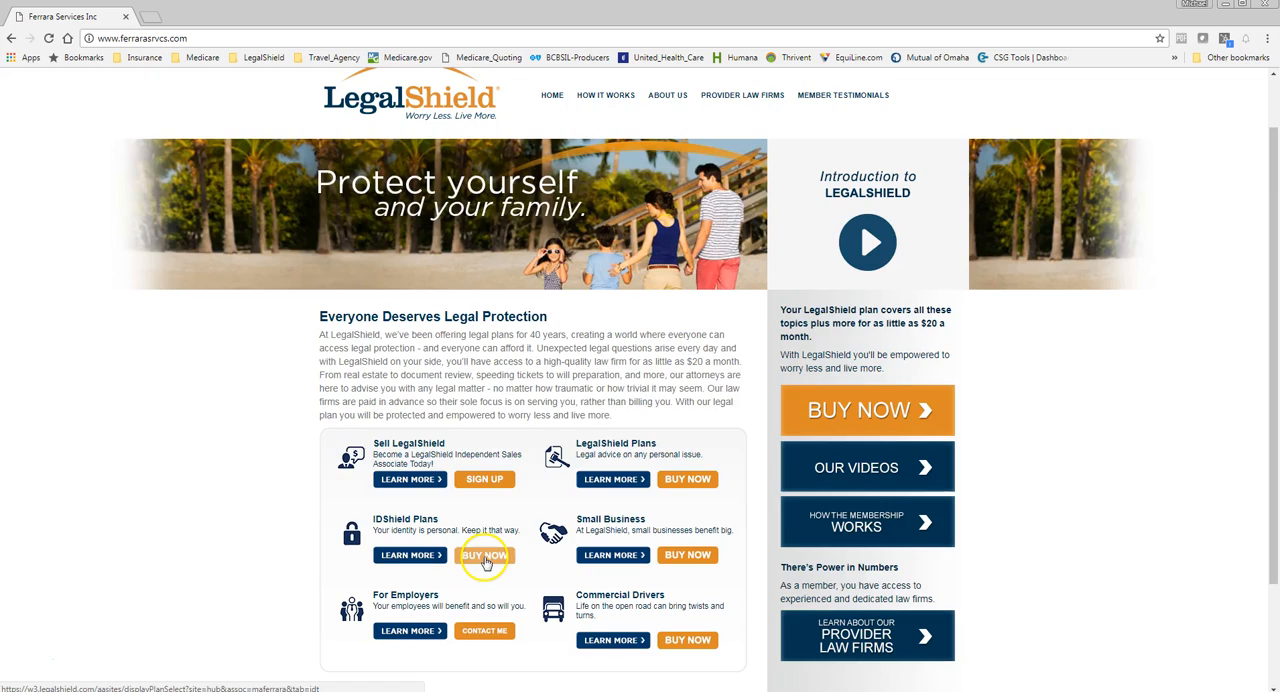
{"action": "left_click", "coordinate": [485, 555]}
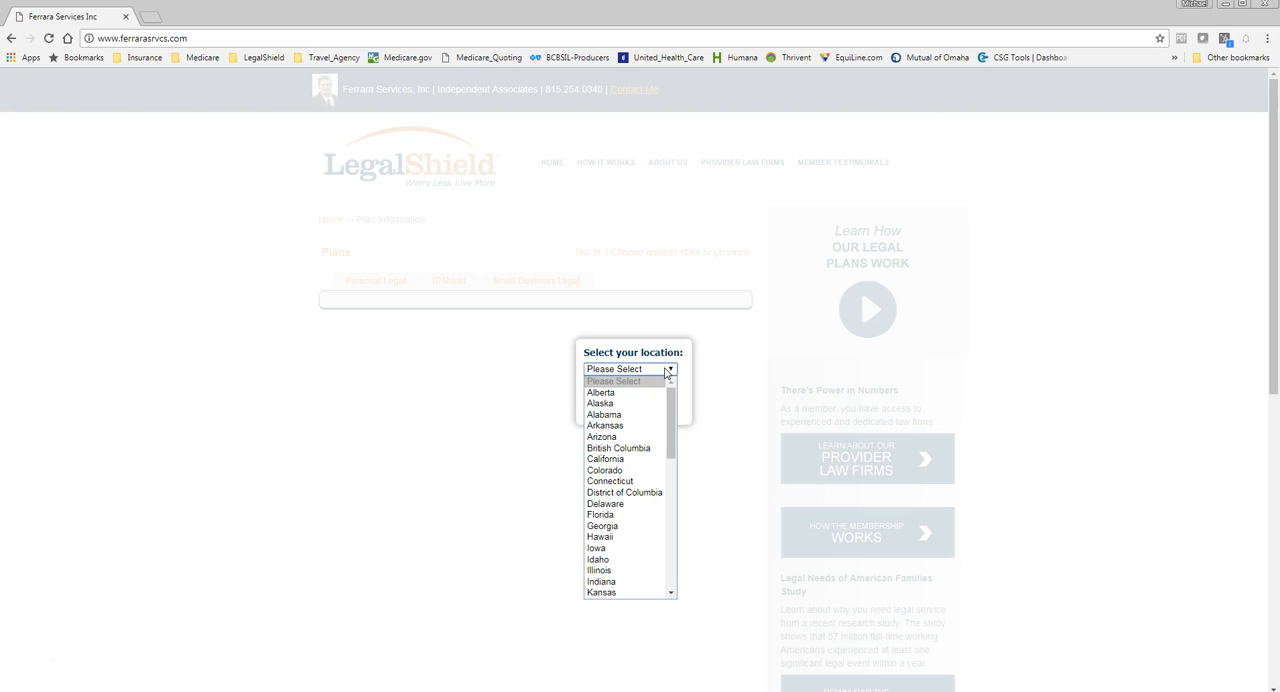
{"action": "left_click", "coordinate": [598, 570]}
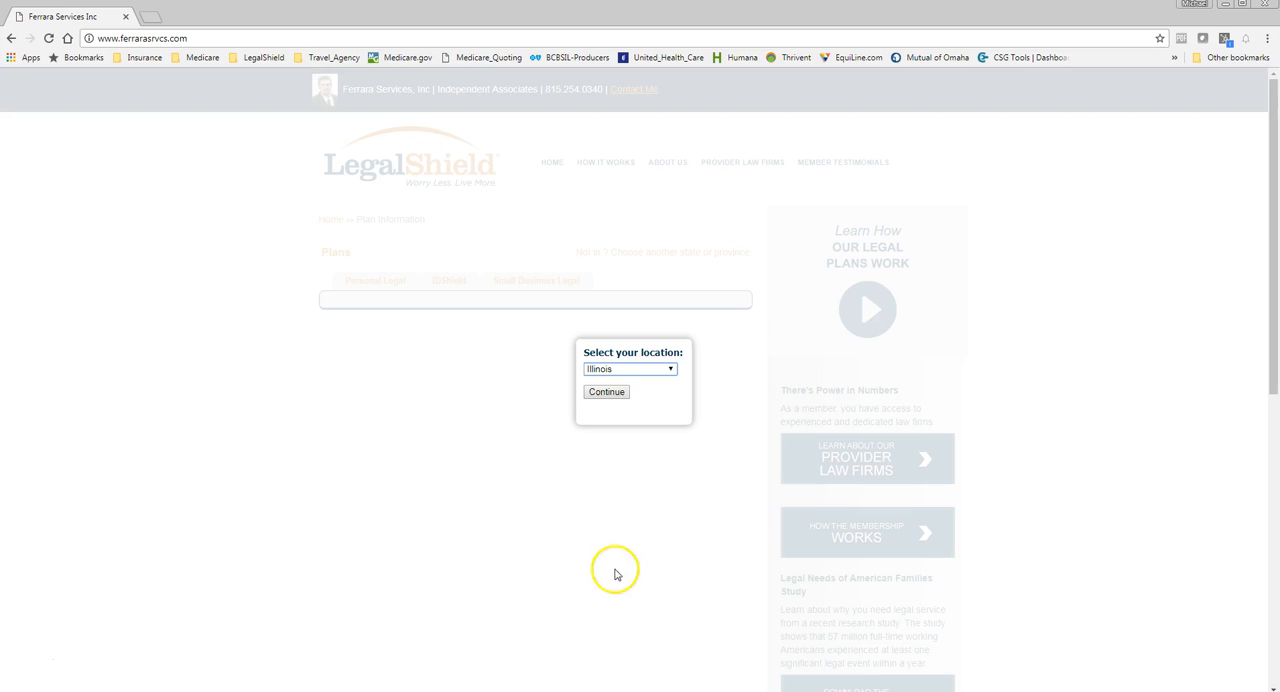
Confirm Illinois to view IDShield Individual ($9.95) and Family ($19.95) plans
{"action": "left_click", "coordinate": [606, 391]}
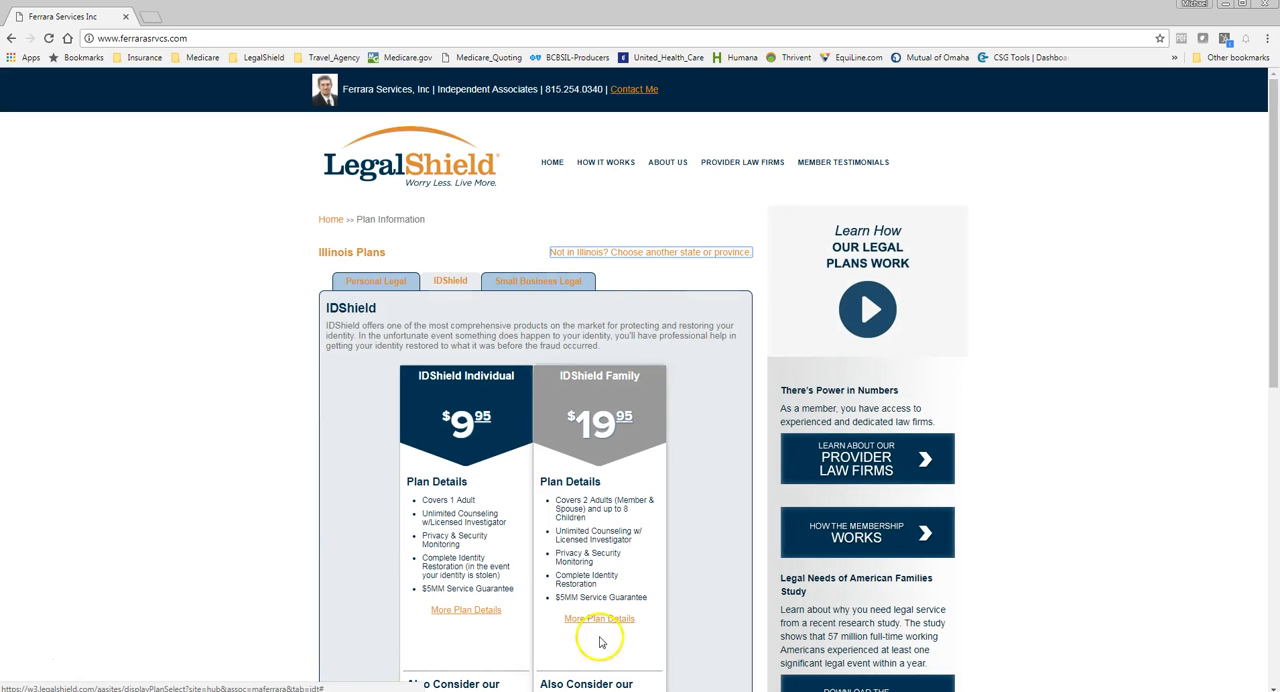
{"action": "scroll", "scroll_direction": "down", "scroll_amount": 3}
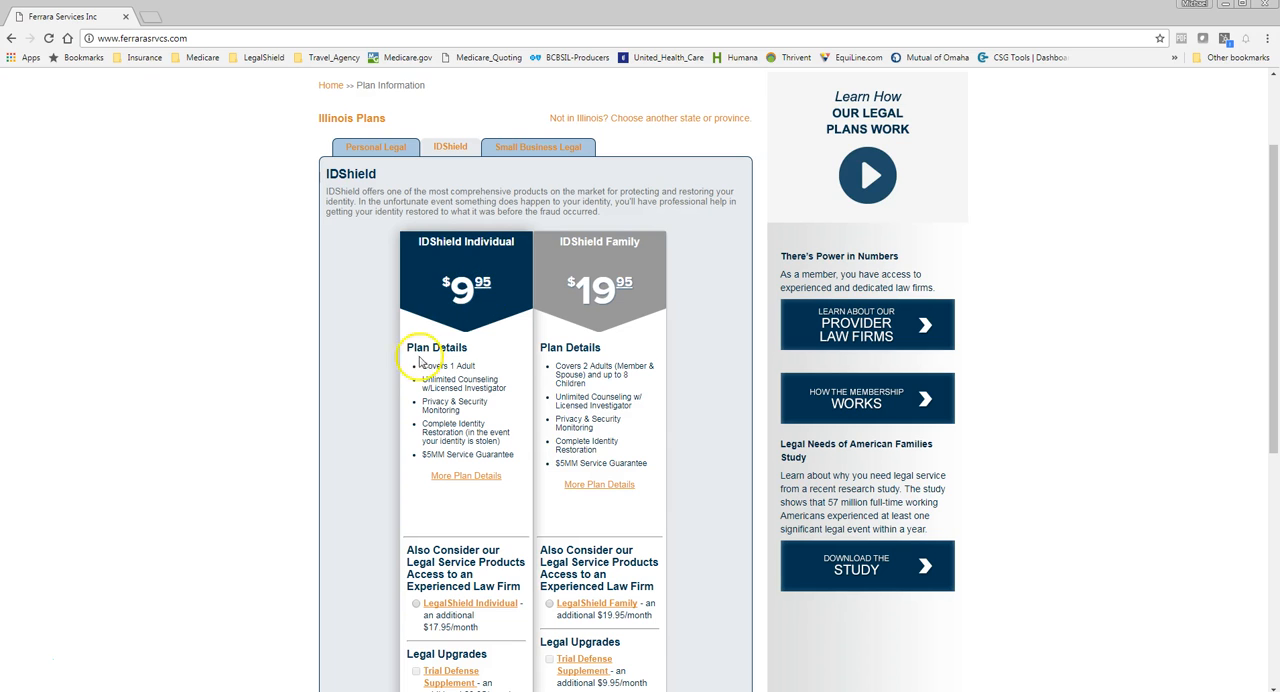
{"action": "mouse_move", "coordinate": [600, 241]}
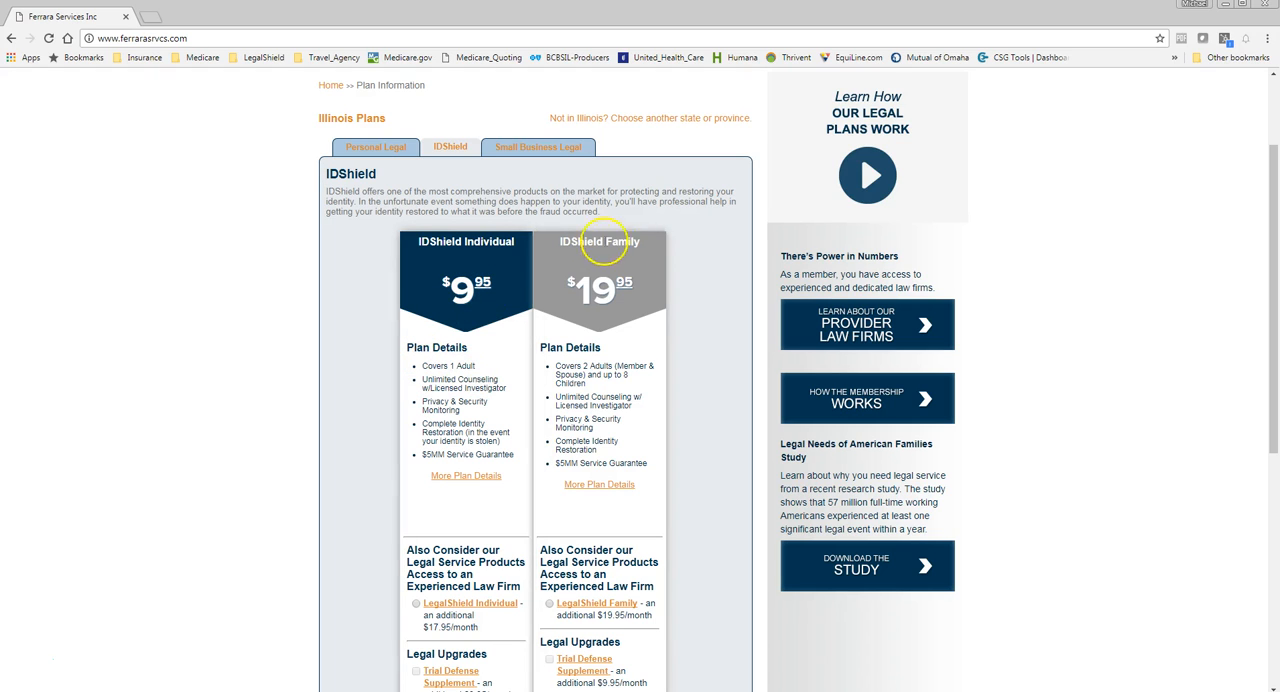
{"action": "mouse_move", "coordinate": [600, 287]}
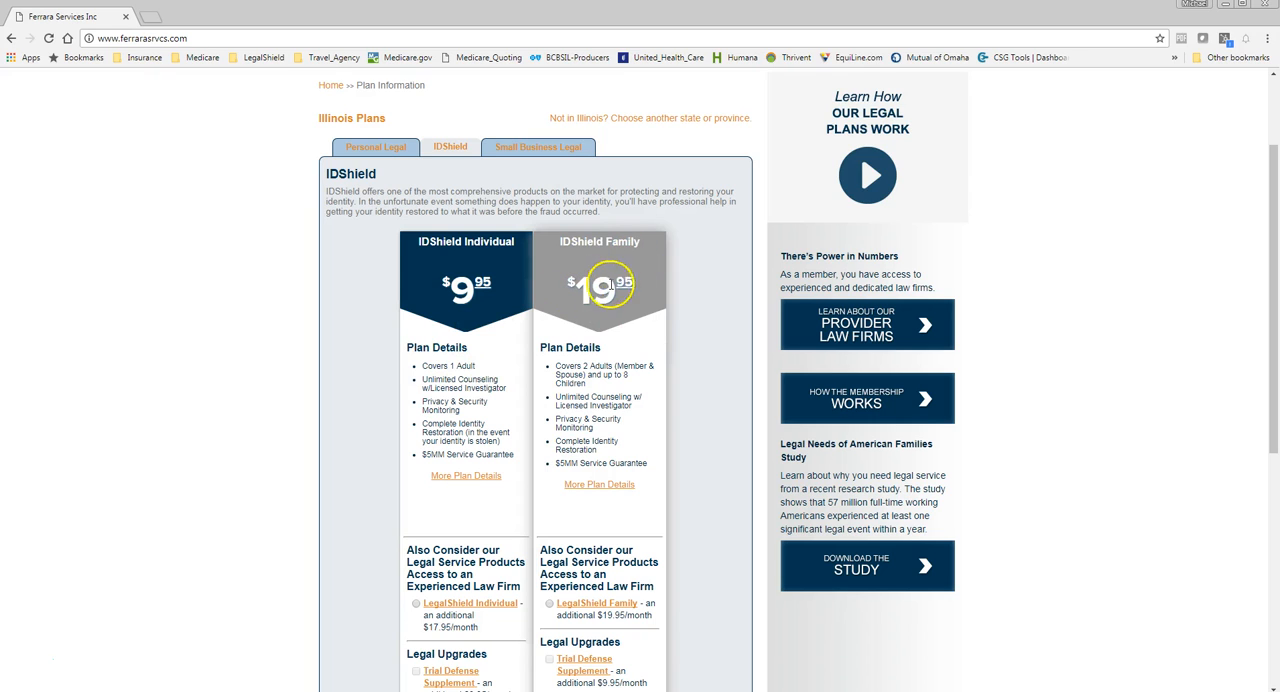
{"action": "mouse_move", "coordinate": [590, 365]}
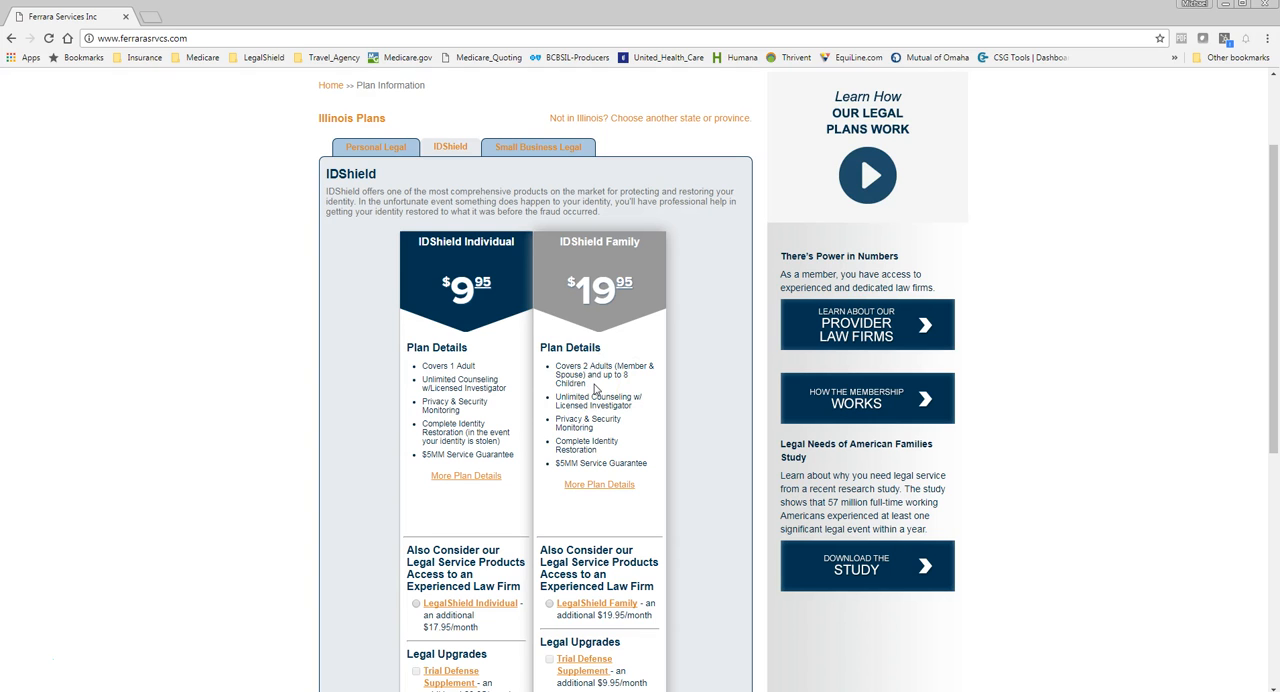
Sign up for the IDShield Family plan at $19.95
{"action": "scroll", "scroll_direction": "down", "scroll_amount": 3}
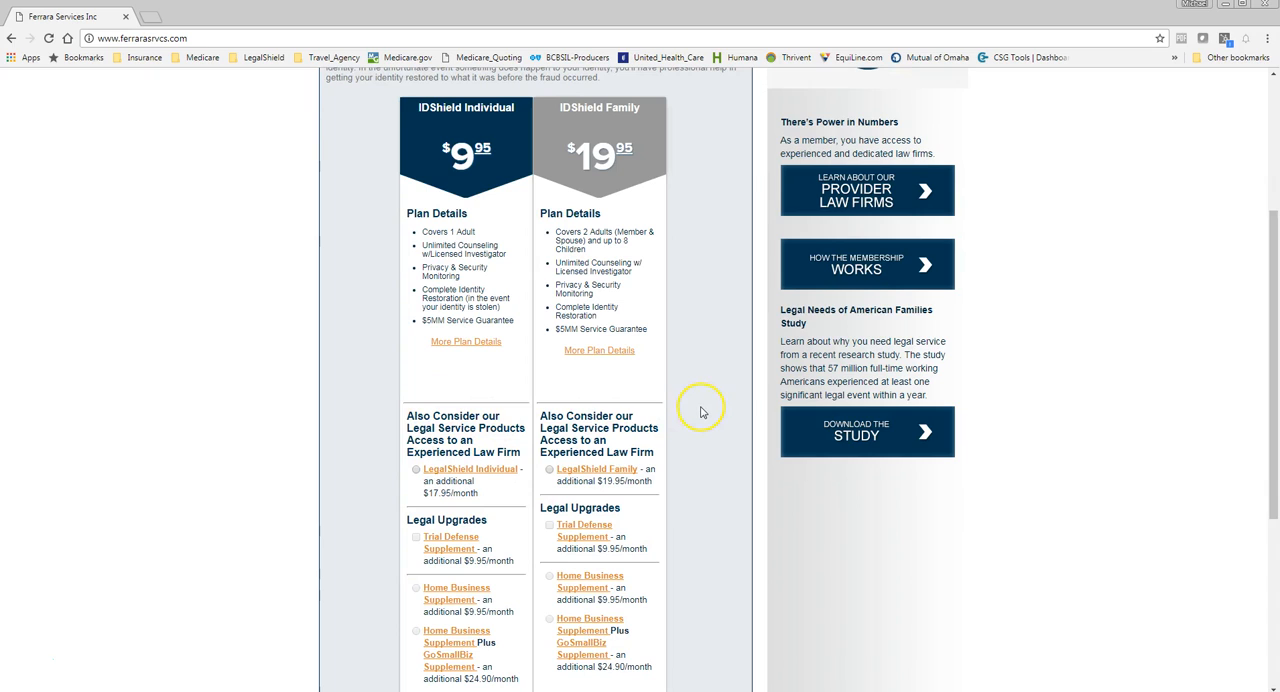
{"action": "mouse_move", "coordinate": [700, 410]}
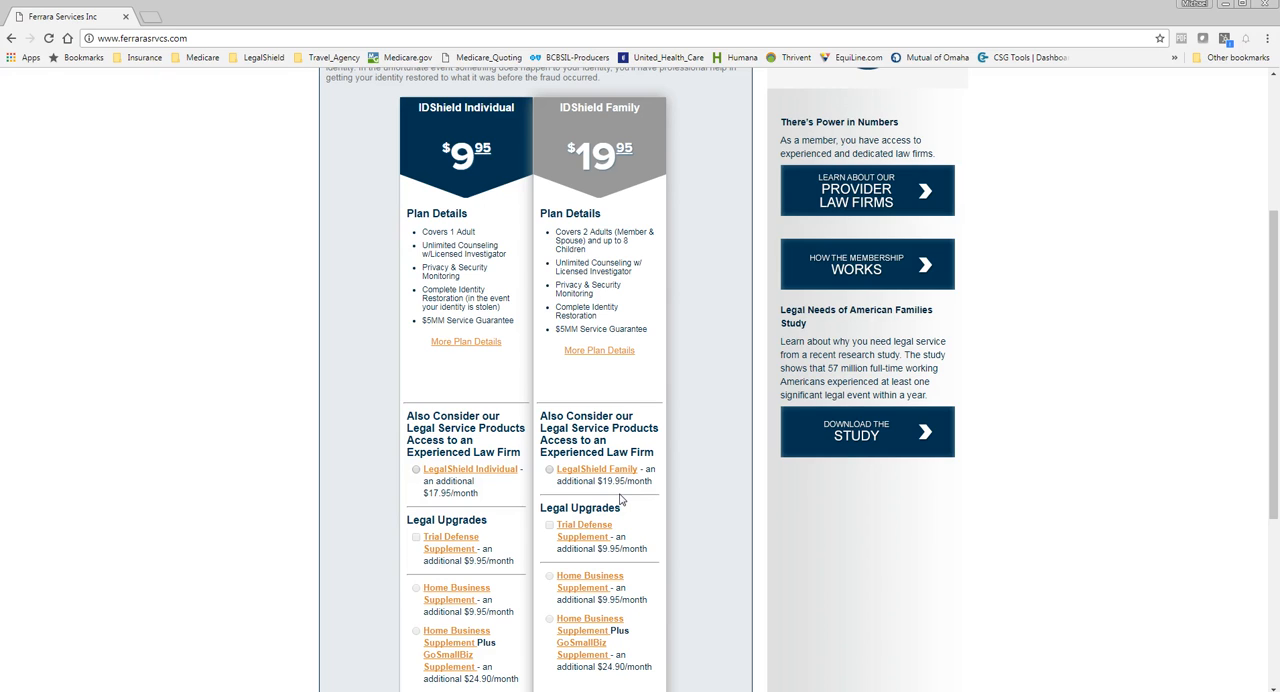
{"action": "scroll", "scroll_direction": "down", "scroll_amount": 3}
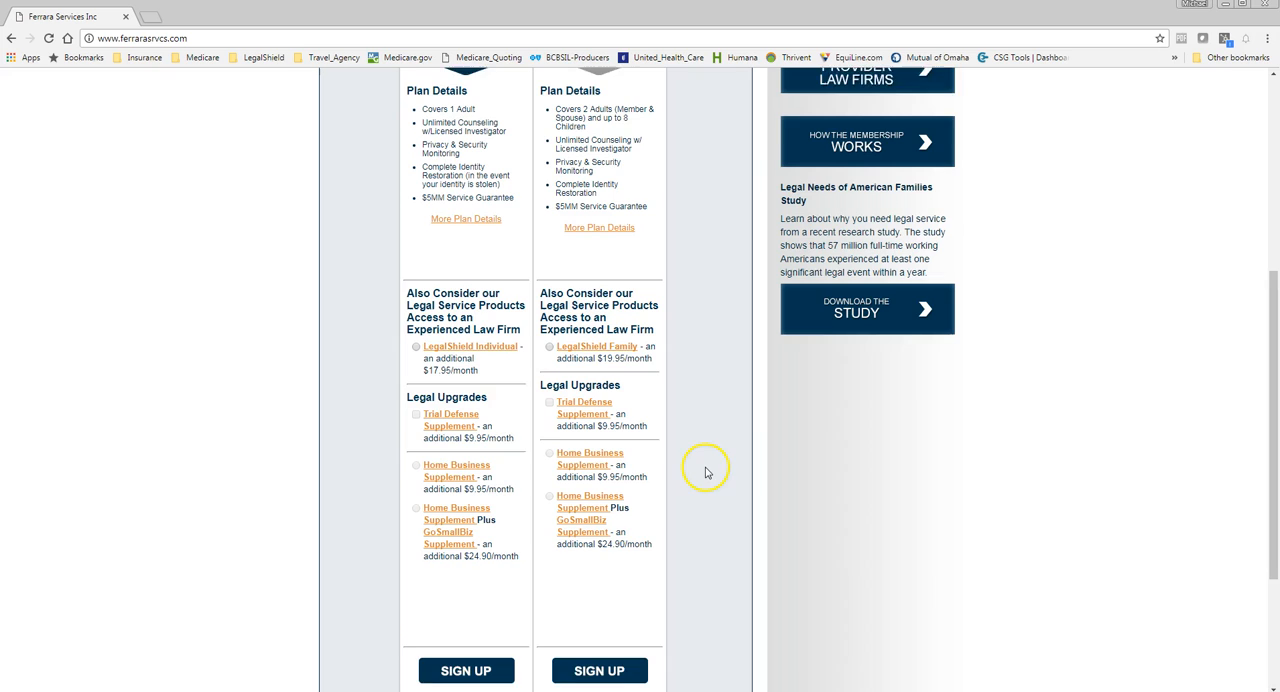
{"action": "left_click", "coordinate": [599, 658]}
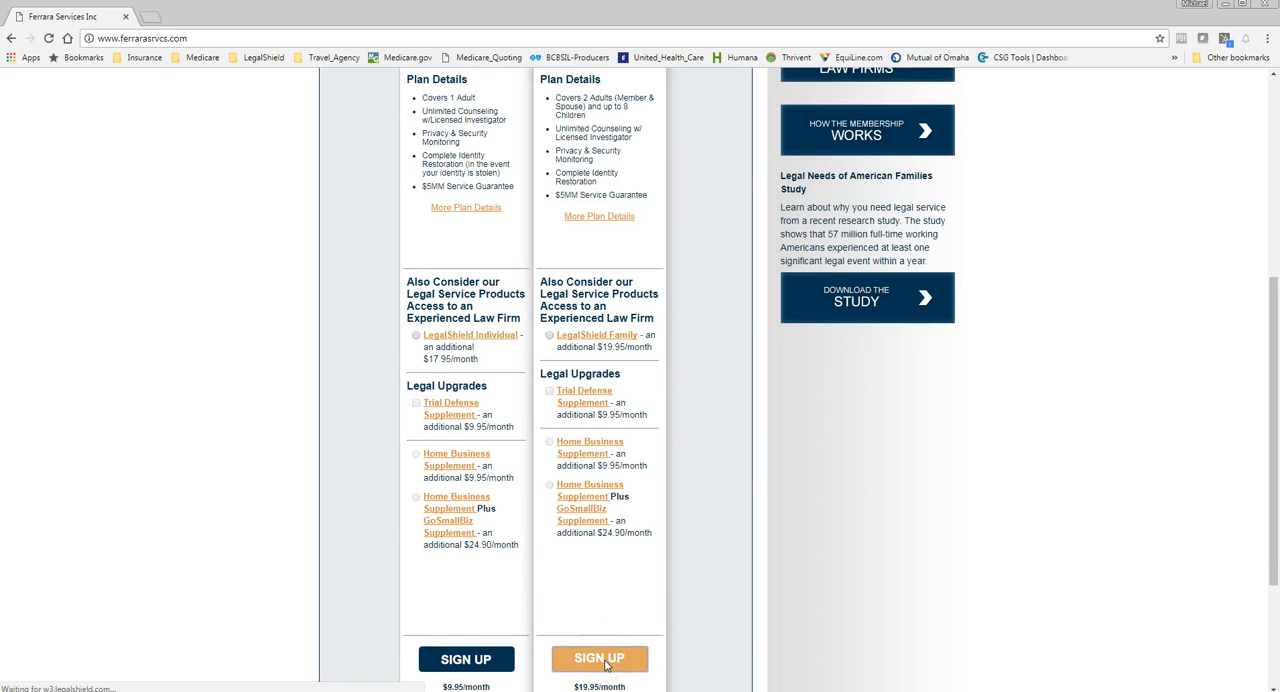
{"action": "left_click", "coordinate": [599, 658]}
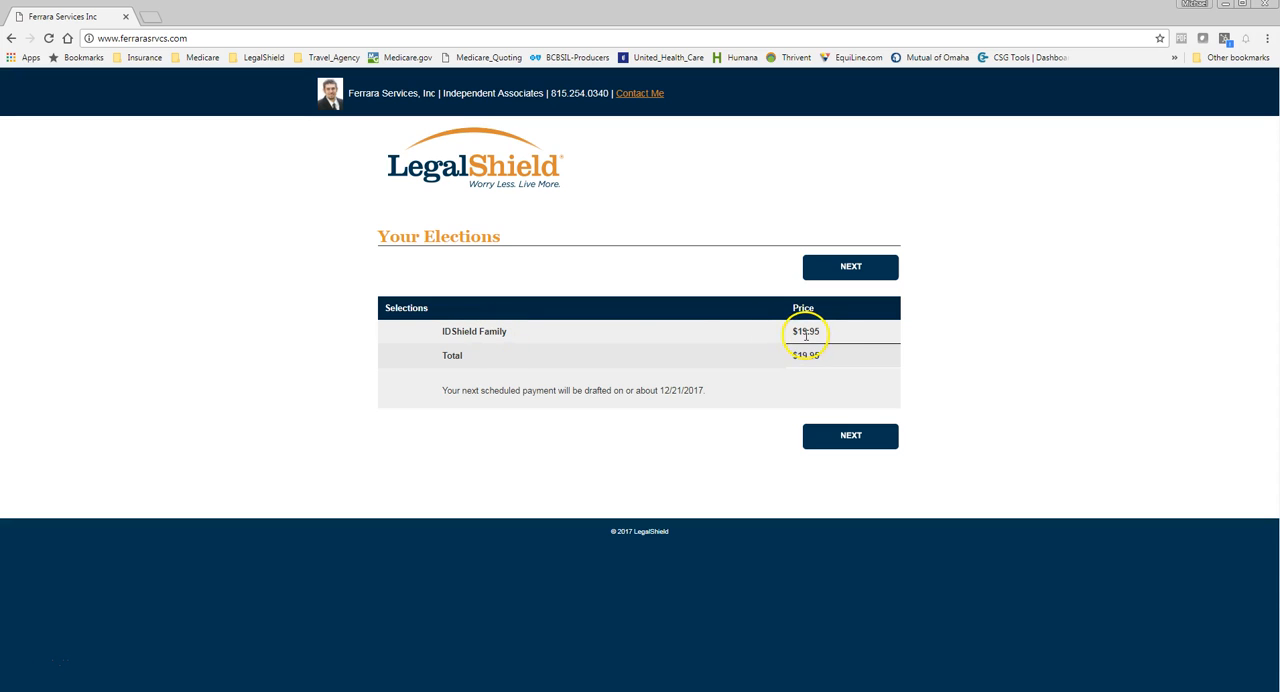
{"action": "mouse_move", "coordinate": [807, 513]}
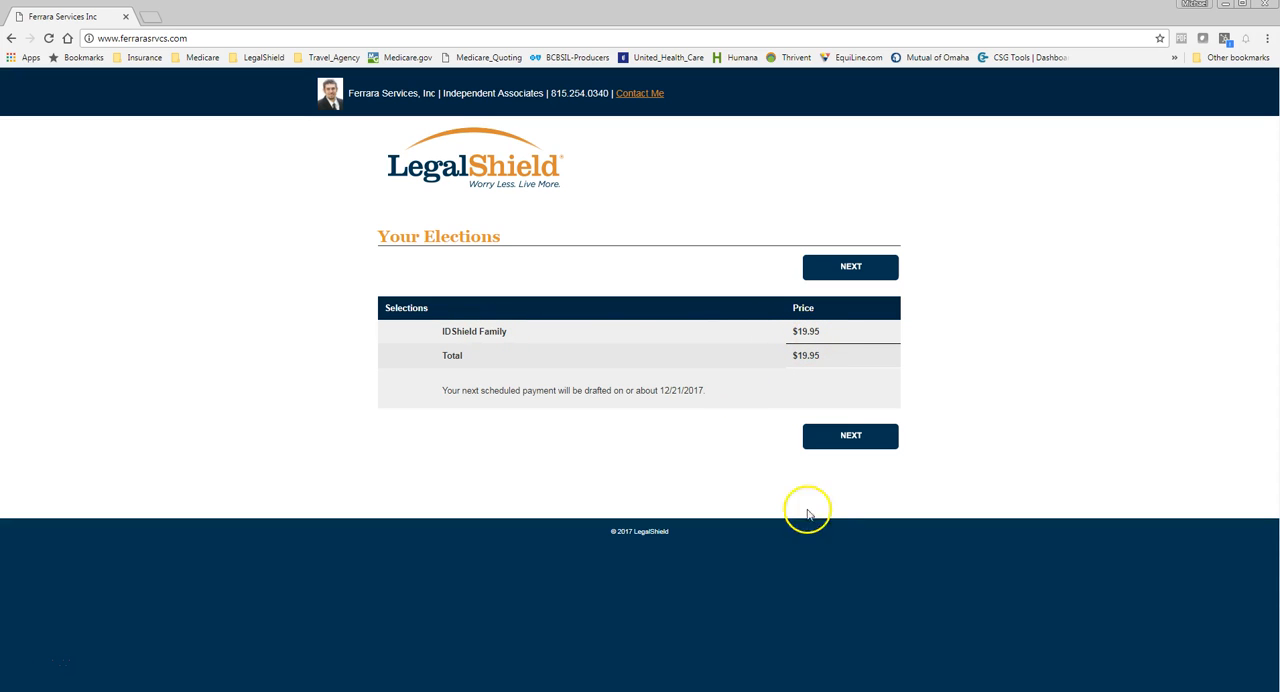
Move past the elections summary to the blank Personal Information form, State IL
{"action": "left_click", "coordinate": [850, 435]}
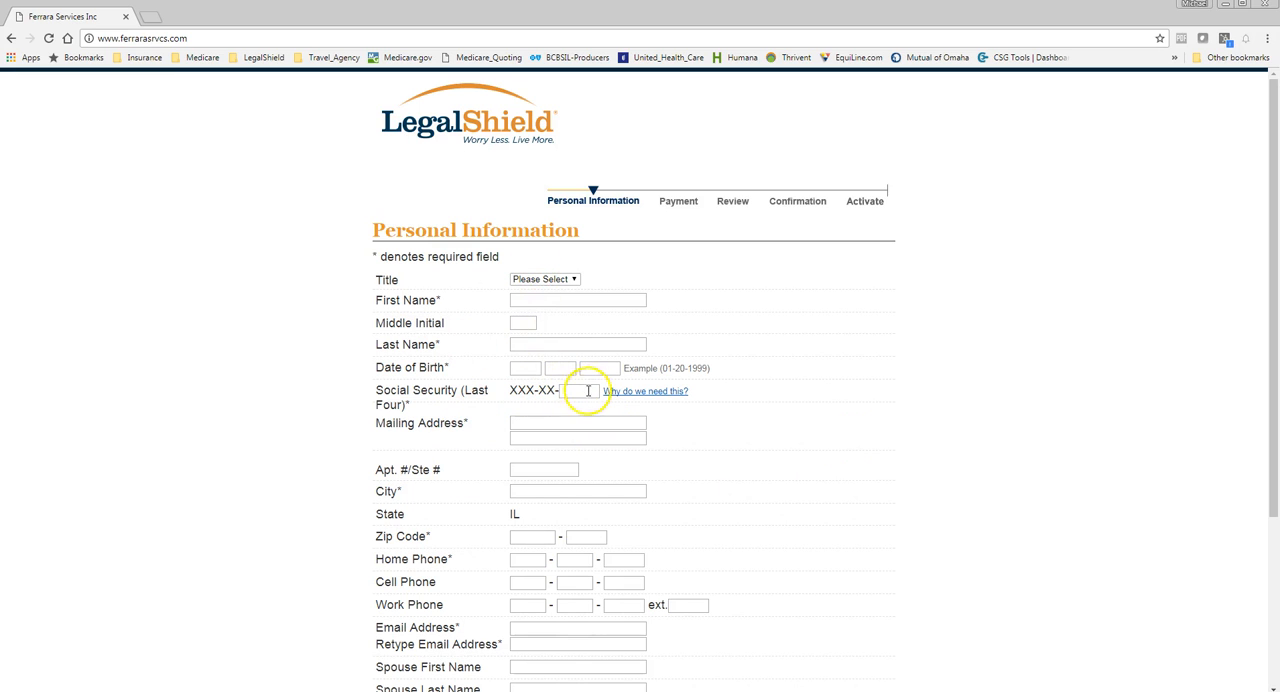
{"action": "scroll", "scroll_direction": "down", "scroll_amount": 3}
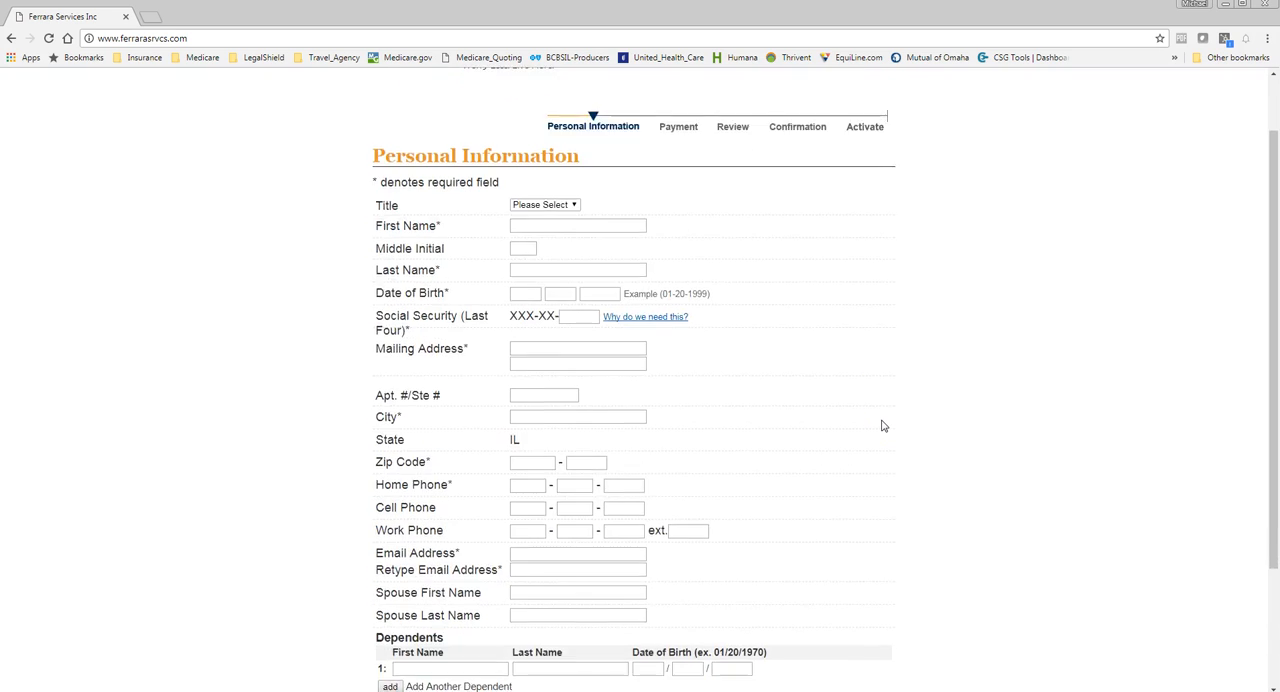
{"action": "scroll", "scroll_direction": "down", "scroll_amount": 3}
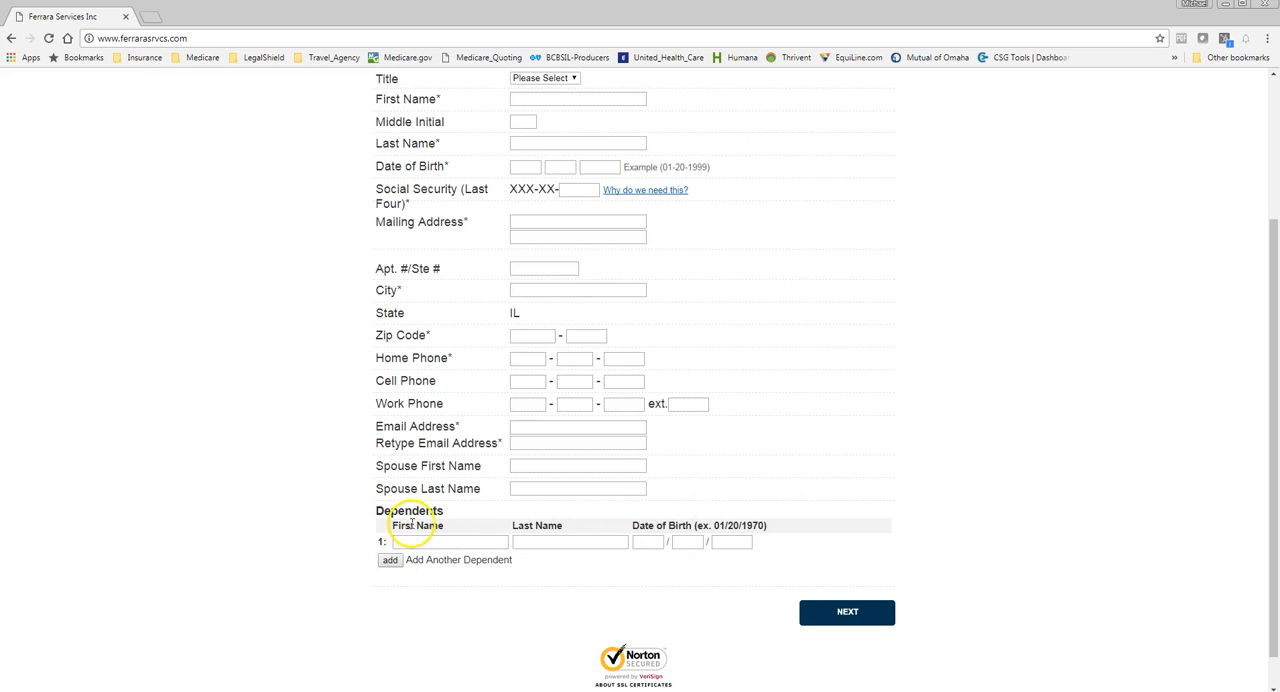
{"action": "mouse_move", "coordinate": [843, 596]}
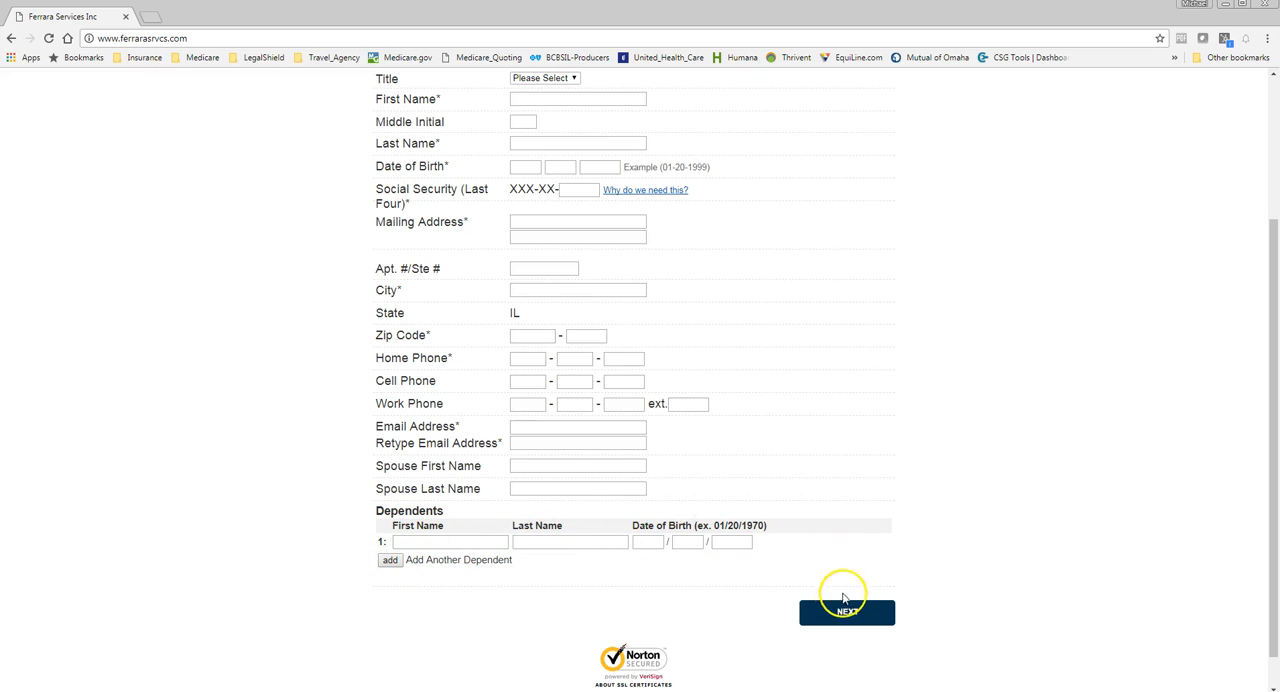
{"action": "mouse_move", "coordinate": [697, 595]}
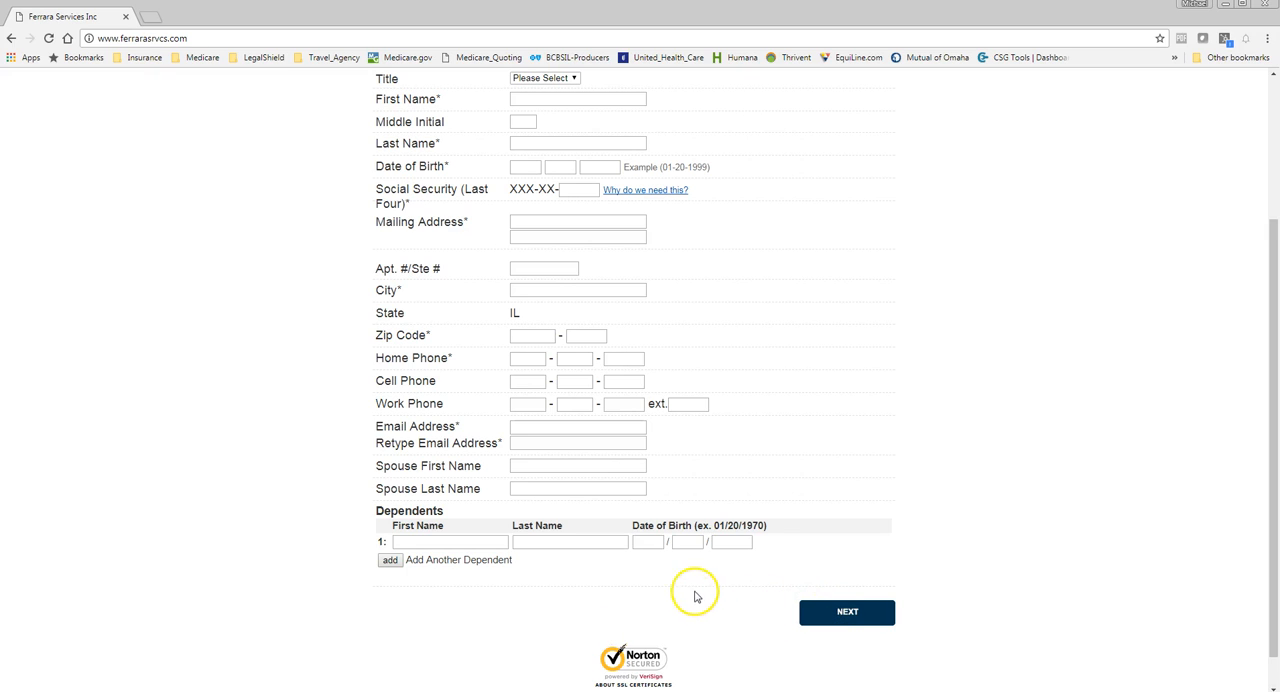
{"action": "mouse_move", "coordinate": [705, 598]}
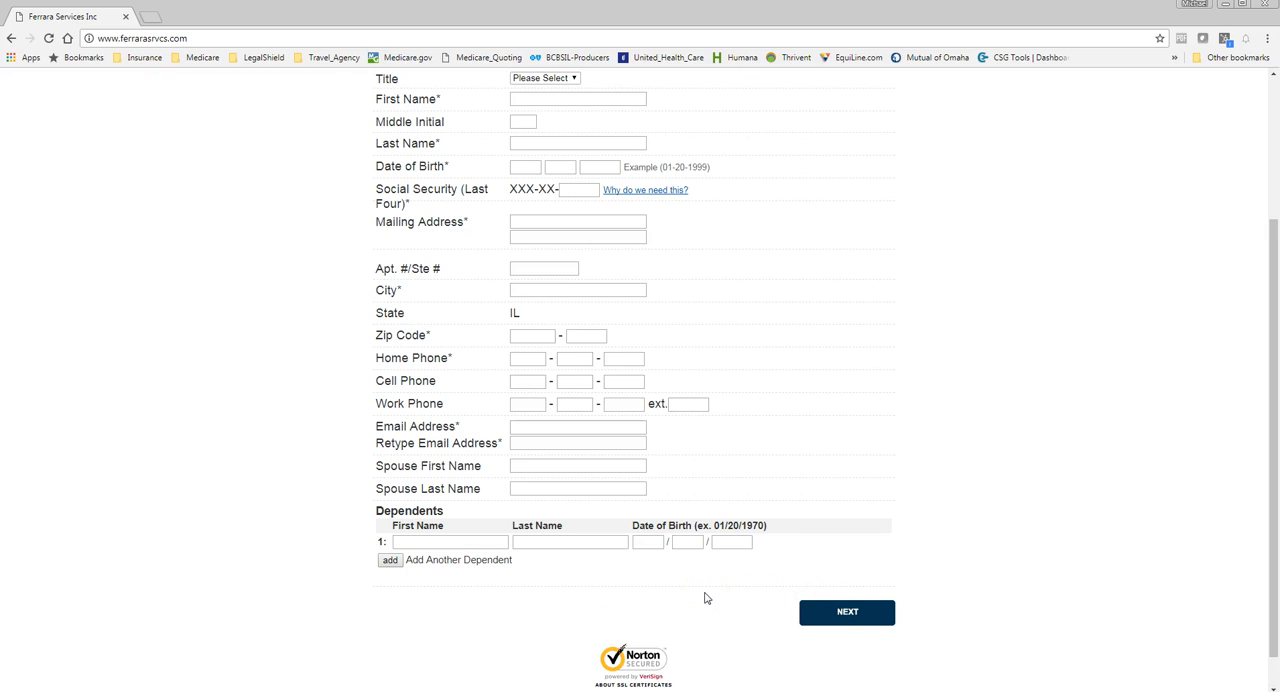